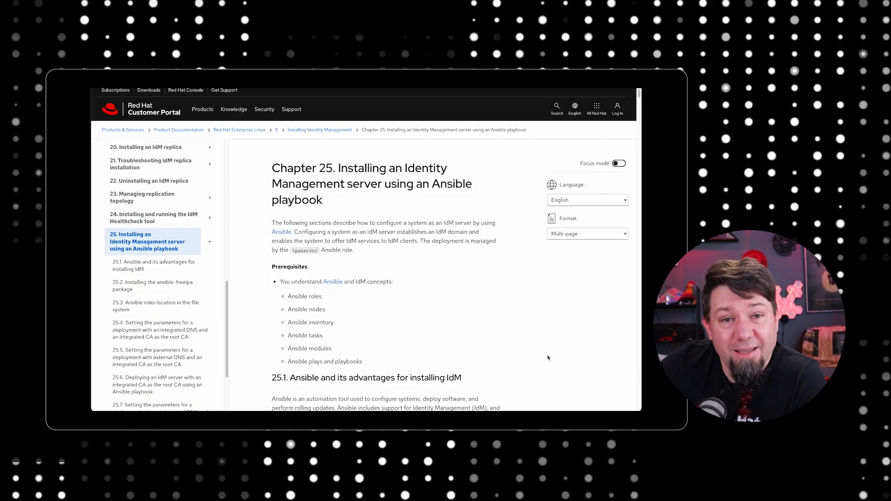
Scroll down past section 25.1, then jump to section 25.3 on Ansible roles locations
scroll("down", 3)
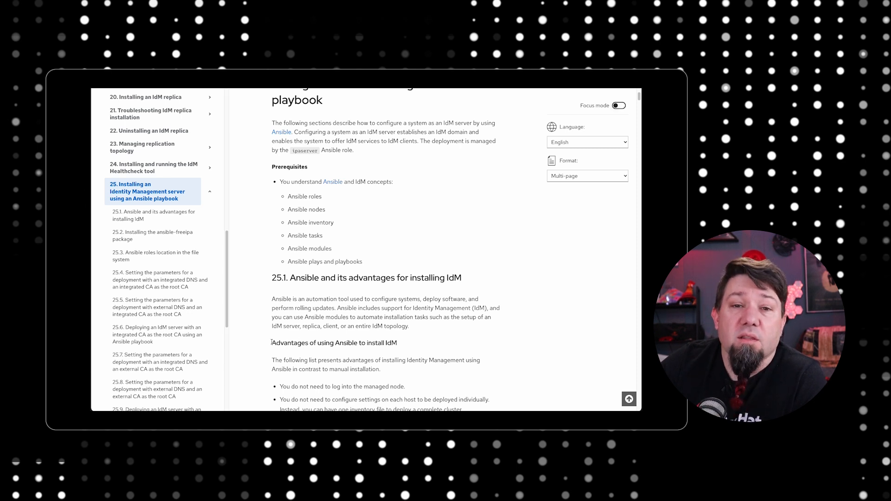
left_click(156, 255)
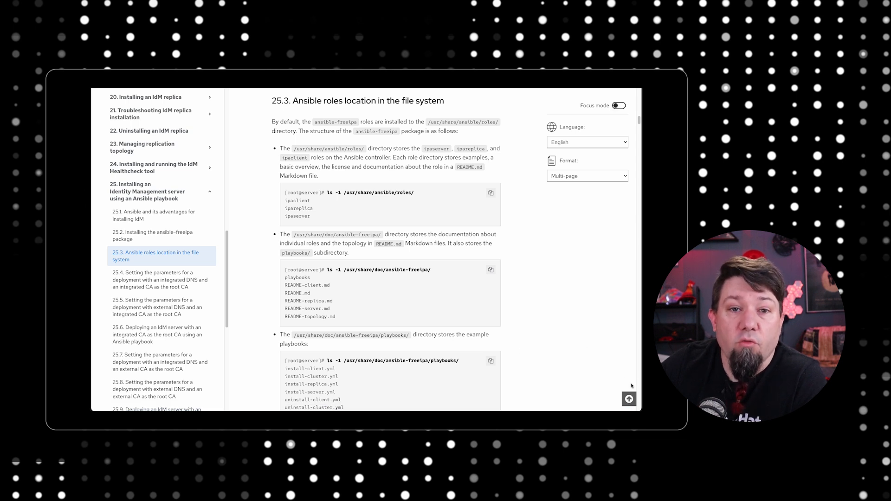
Scroll down to section 25.3's example playbooks listing, toward section 25.4
scroll("down", 3)
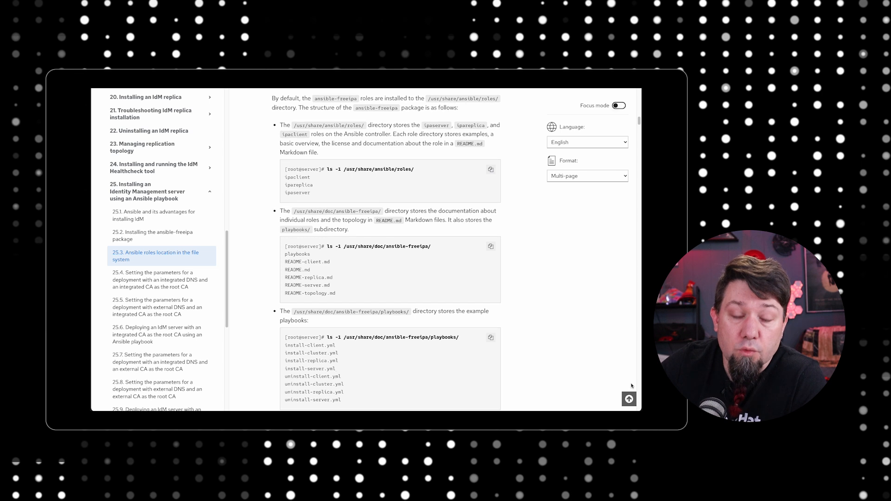
scroll("down", 3)
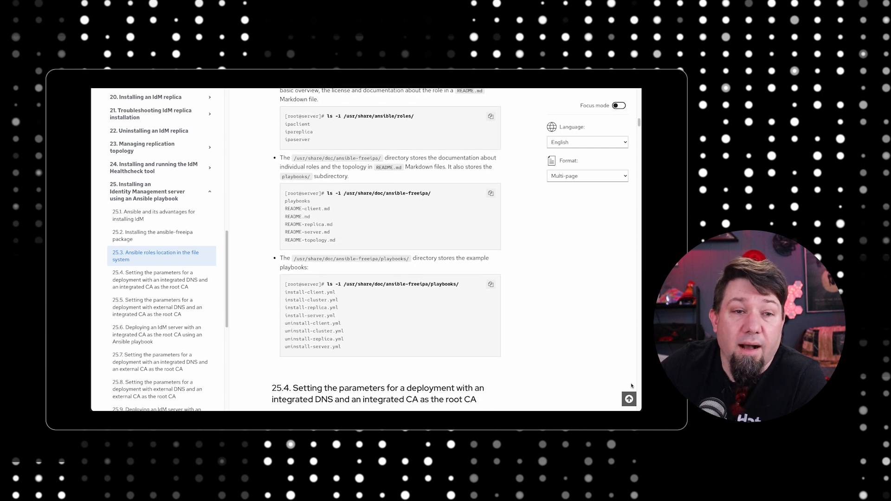